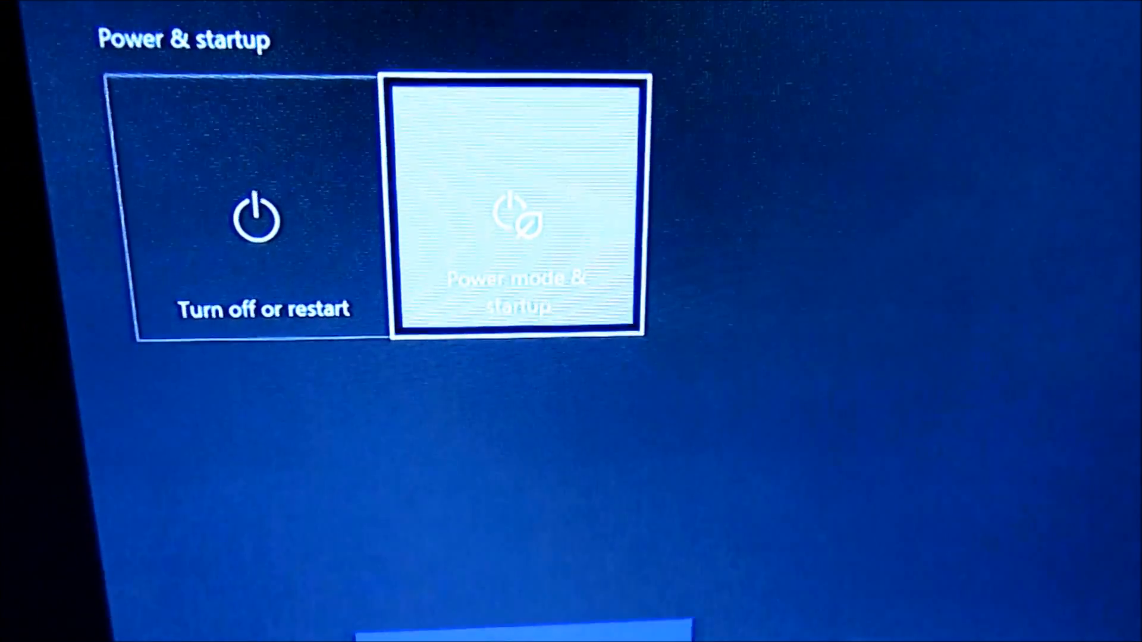
# - Go into Power mode & startup and move to the Power mode dropdown, currently Instant-on
pyautogui.click(517, 212)
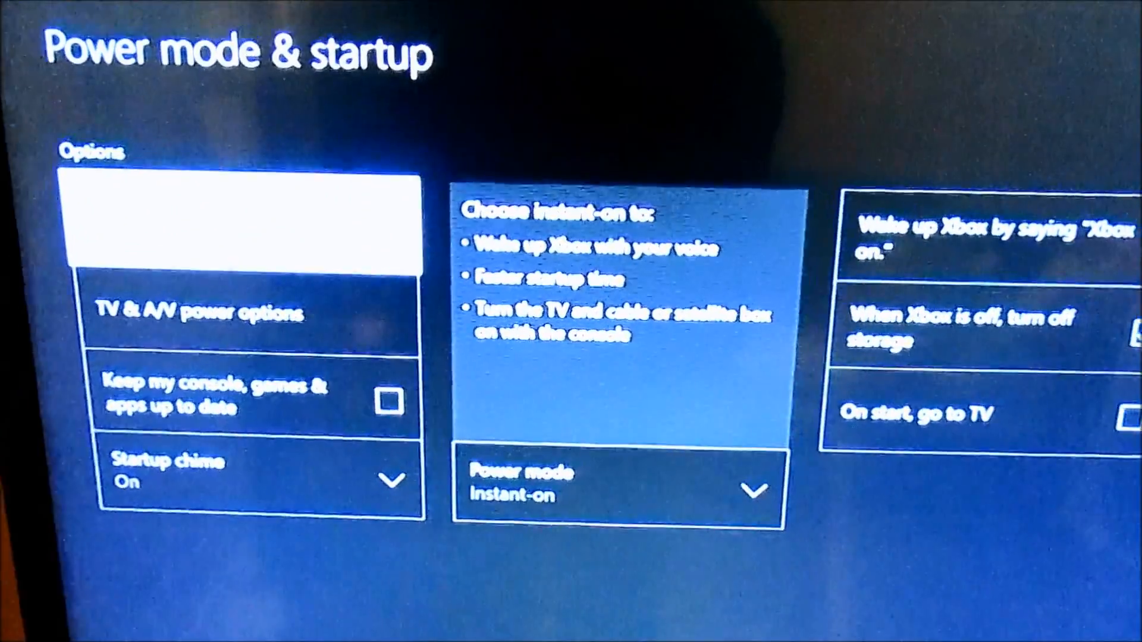
pyautogui.scroll(-3)
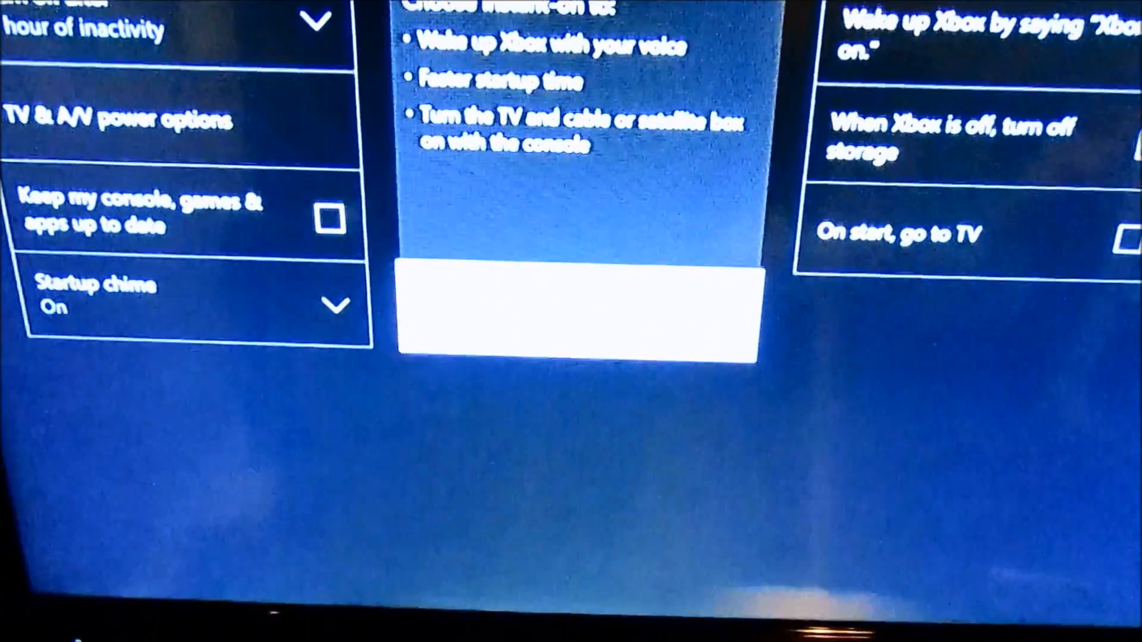